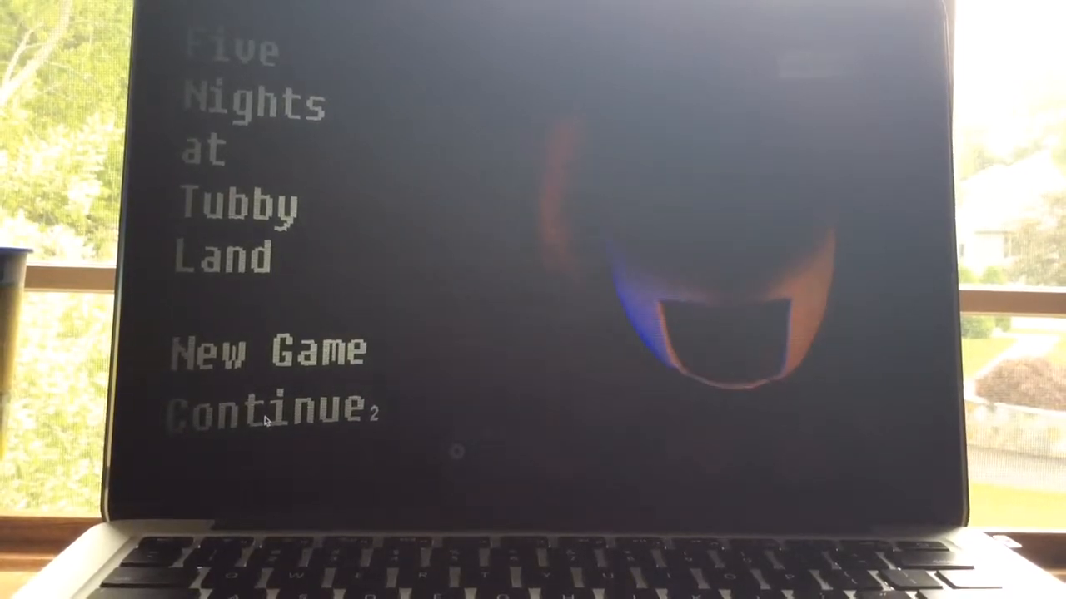
Continue the saved game so Night 2 begins at 12AM with door power 100.
{"action": "left_click", "coordinate": [266, 413]}
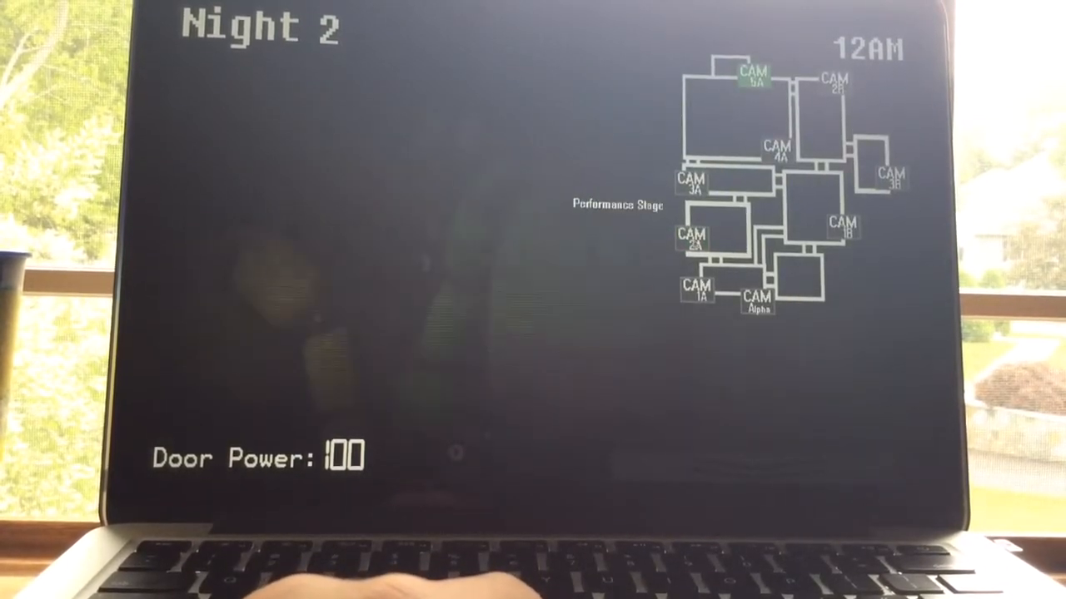
Alternate the Performance Stage and Left Door feeds until 1AM, then switch to the Repair Room.
{"action": "left_click", "coordinate": [693, 240]}
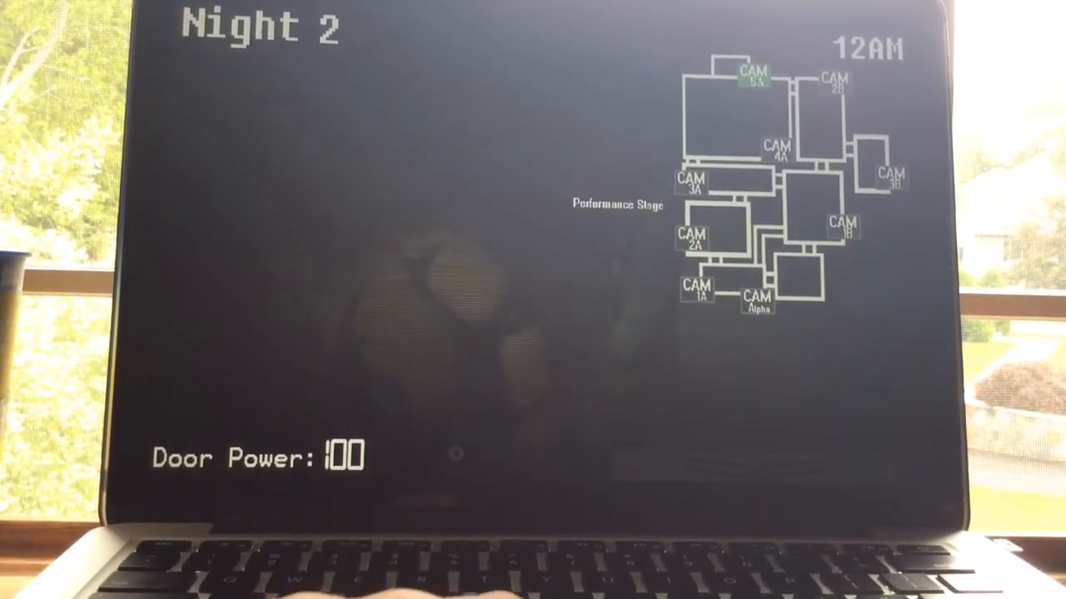
{"action": "left_click", "coordinate": [693, 236]}
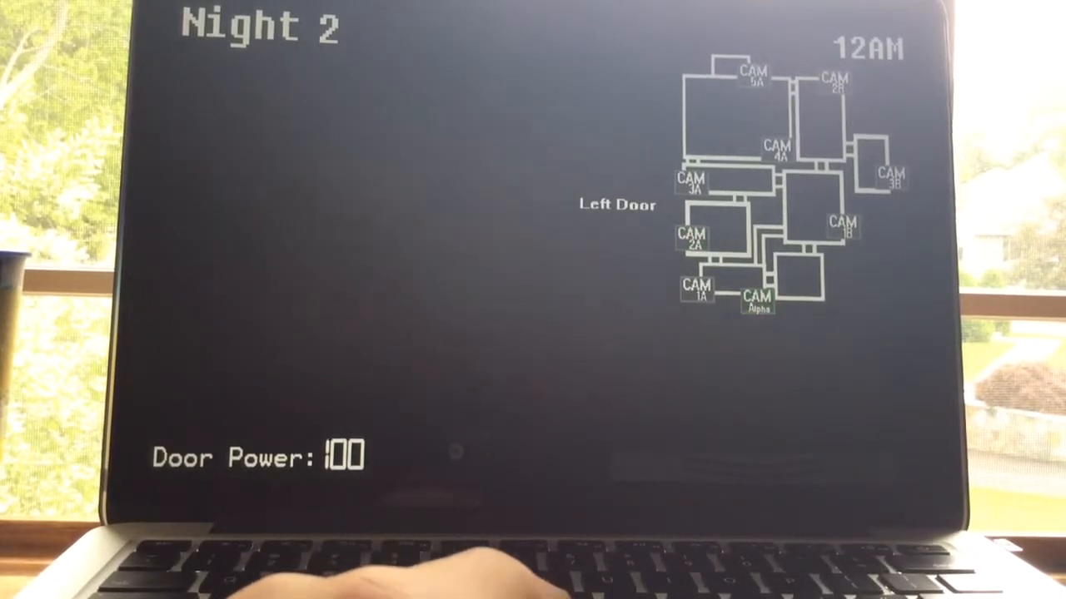
{"action": "left_click", "coordinate": [690, 240]}
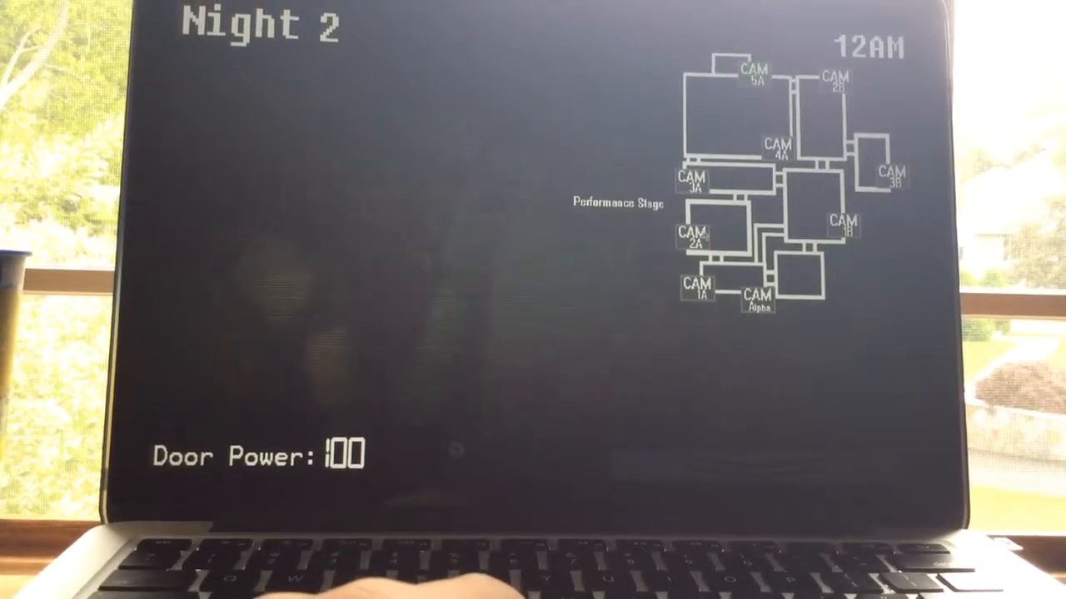
{"action": "left_click", "coordinate": [692, 237]}
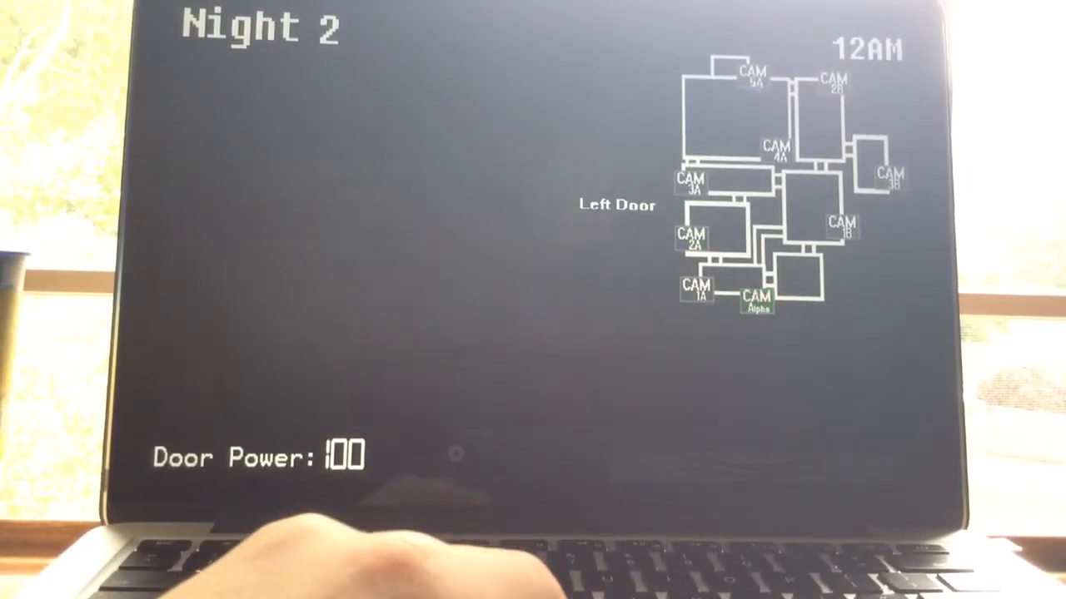
{"action": "left_click", "coordinate": [692, 239]}
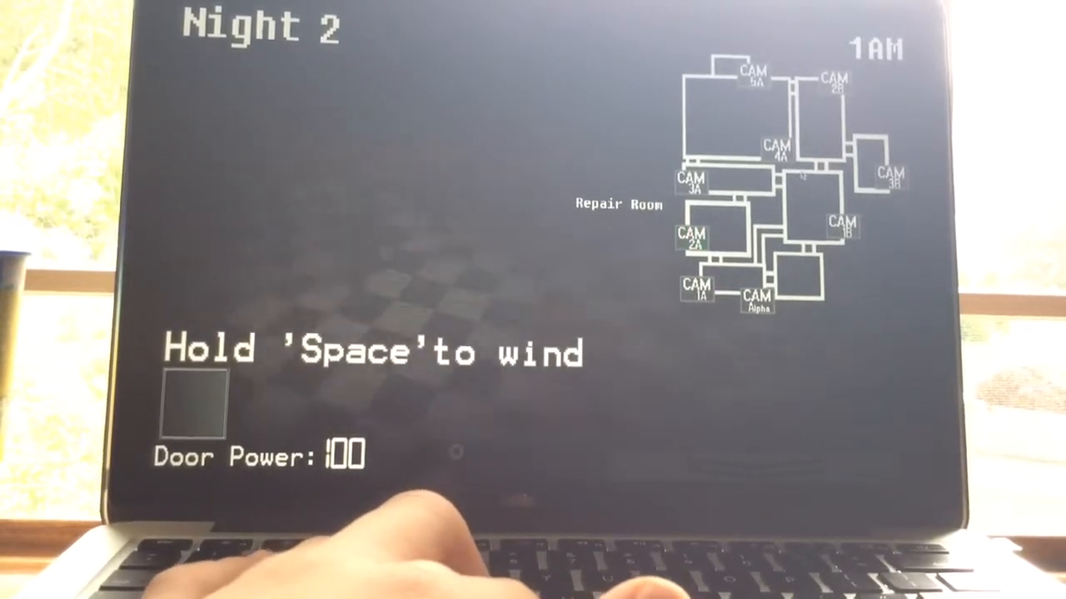
Check the Party Hall and Dining Room 1 feeds, then the Left Door and Repair Room.
{"action": "left_click", "coordinate": [691, 180]}
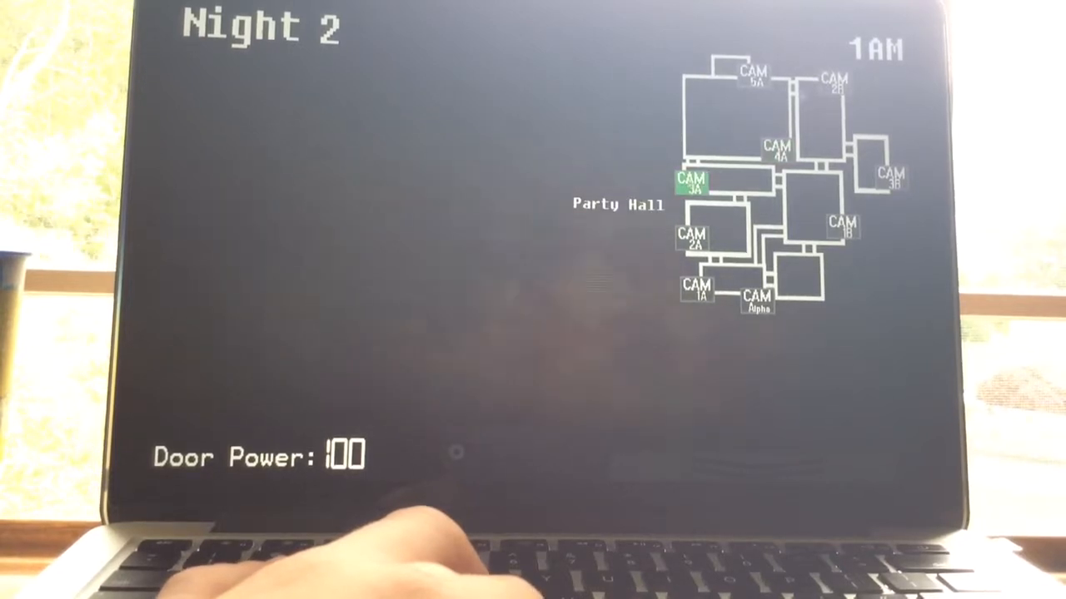
{"action": "left_click", "coordinate": [829, 84]}
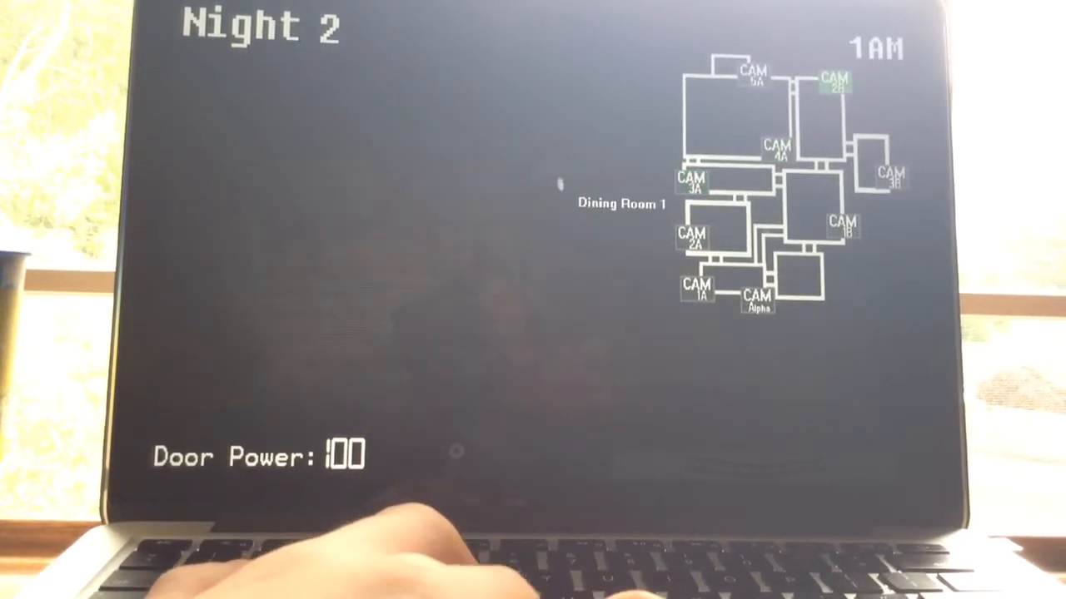
{"action": "left_click", "coordinate": [756, 303]}
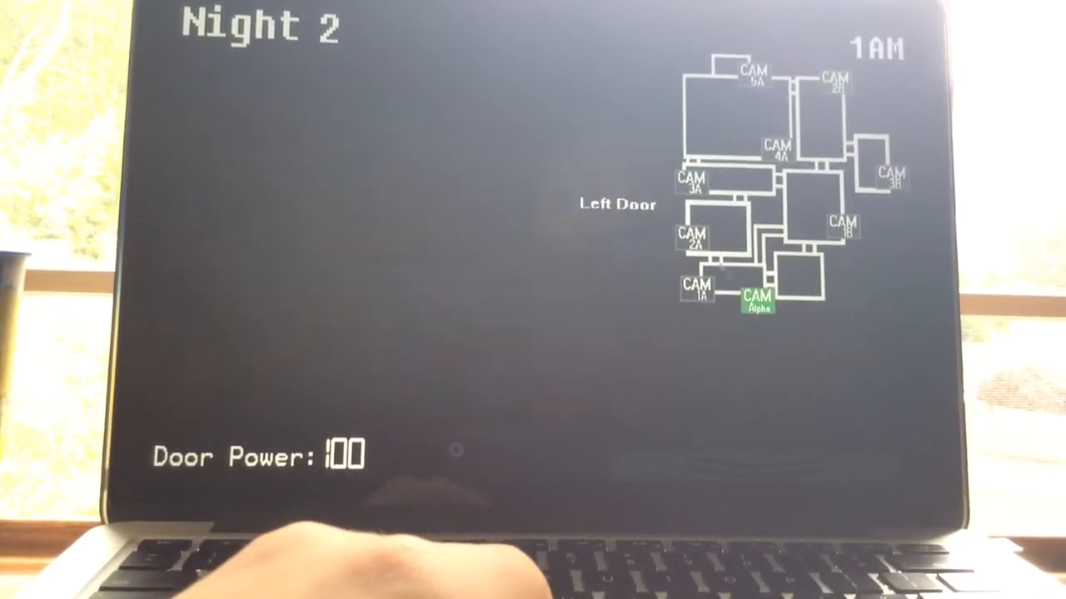
{"action": "left_click", "coordinate": [692, 241]}
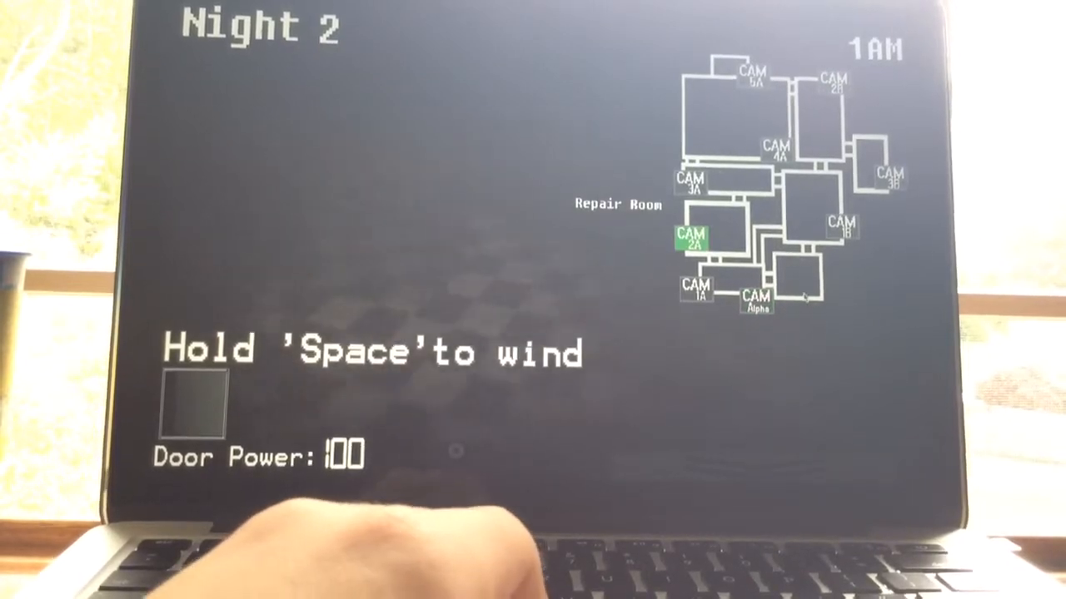
Alternate the Left Door and Repair Room feeds until 2AM, ending on the Repair Room.
{"action": "left_click", "coordinate": [756, 301]}
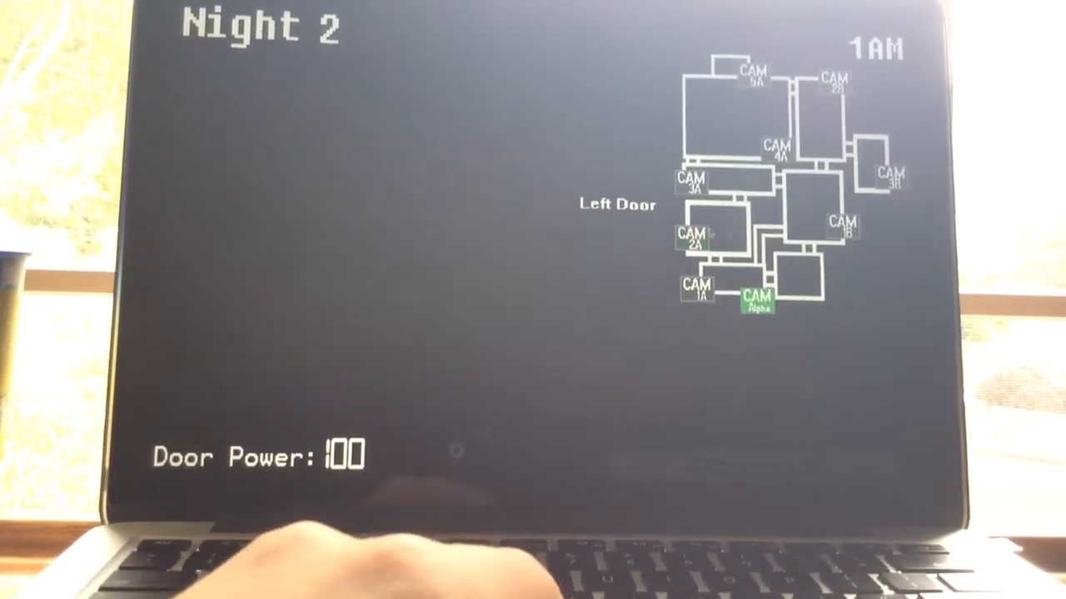
{"action": "left_click", "coordinate": [691, 236]}
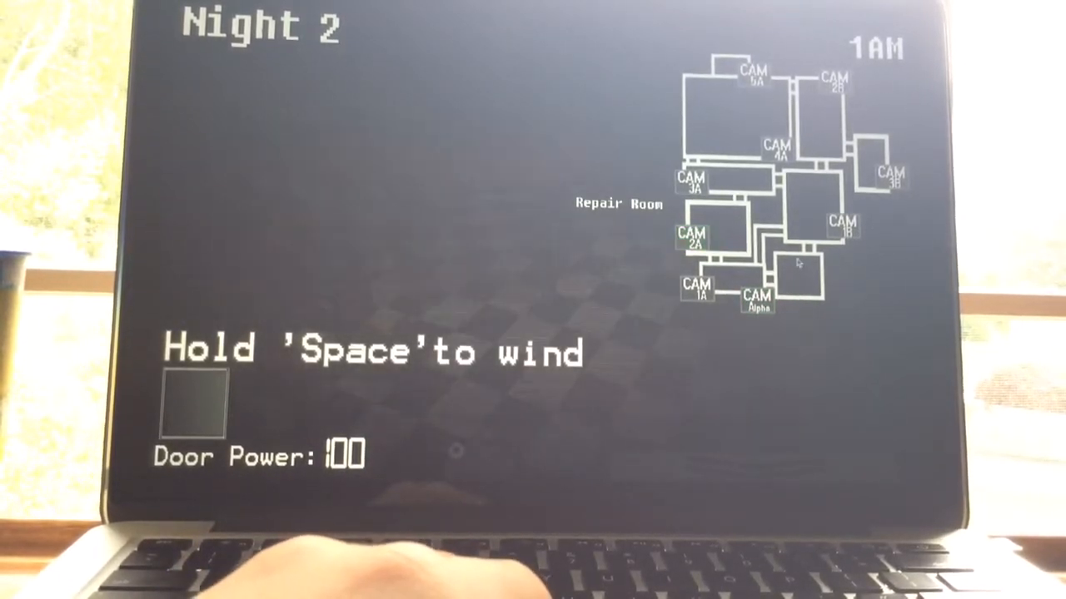
{"action": "left_click", "coordinate": [691, 238]}
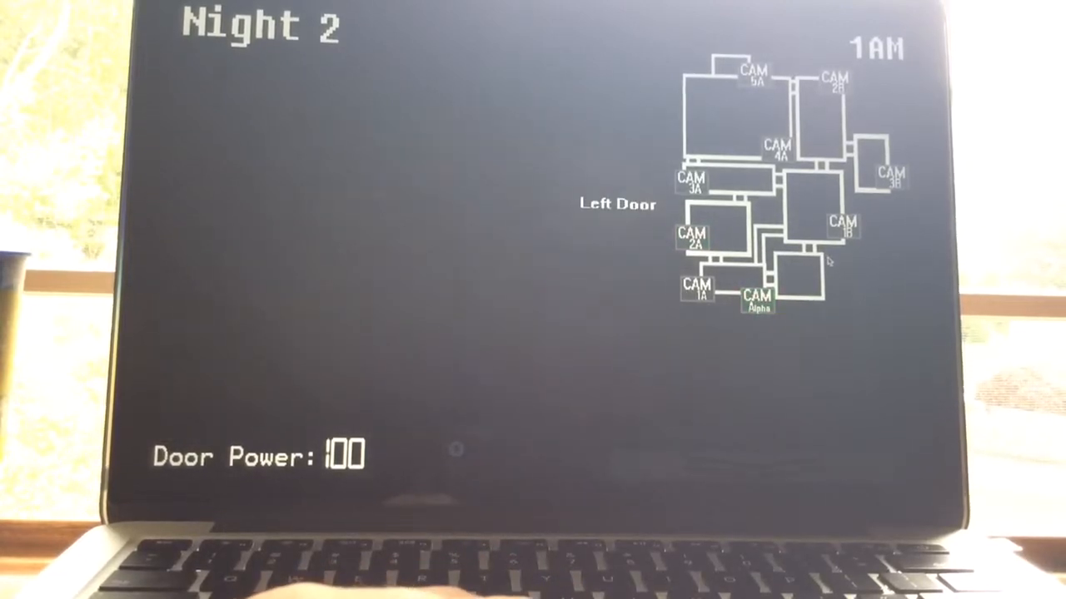
{"action": "left_click", "coordinate": [693, 237]}
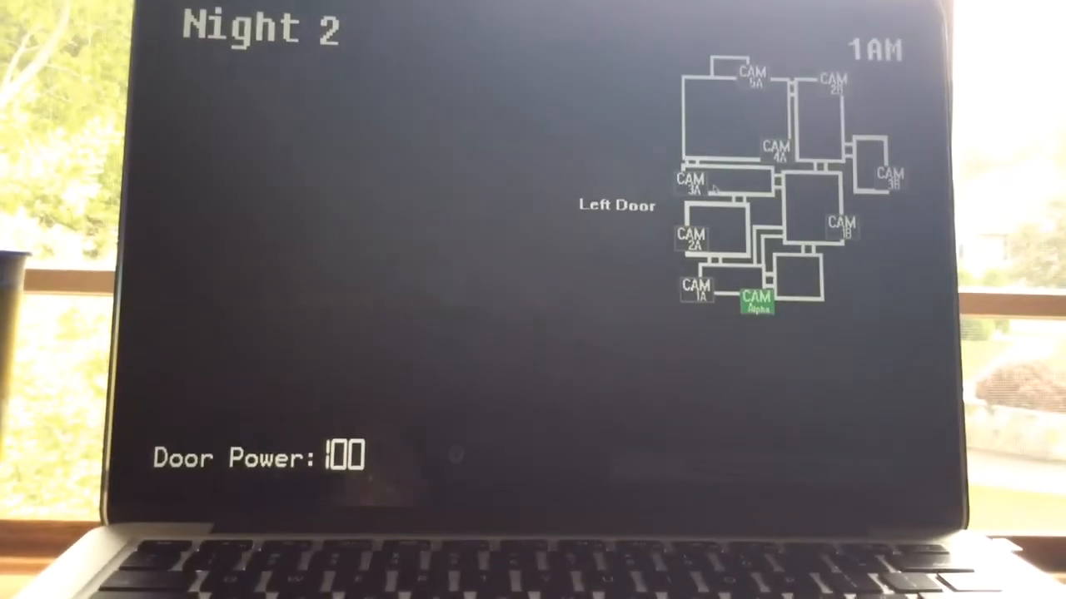
{"action": "left_click", "coordinate": [693, 237]}
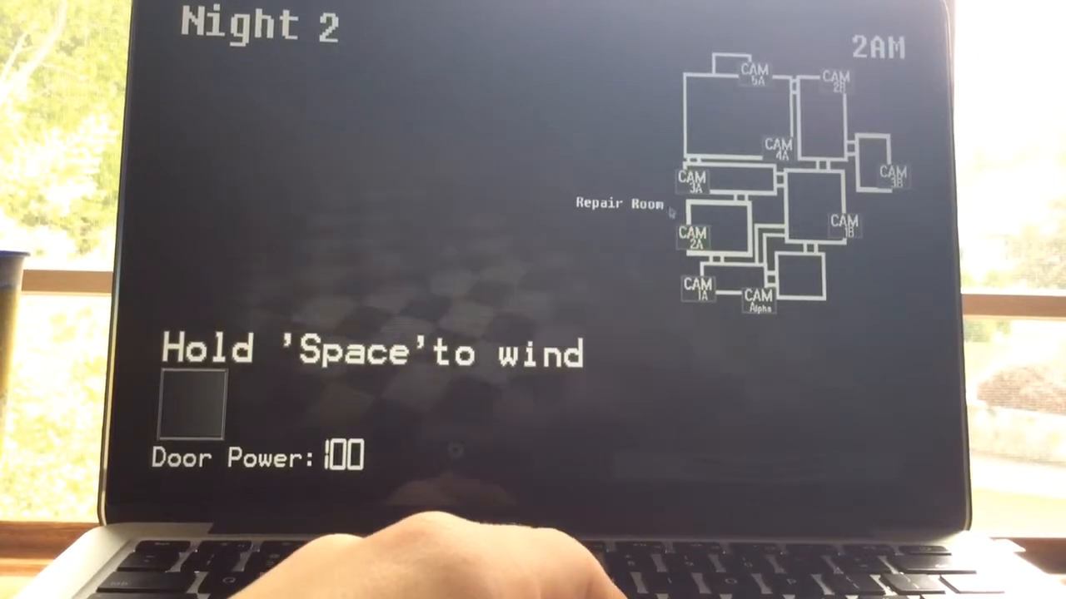
Watch the Repair Room, shut the left door against an intruder, and reach 3AM at power 86.
{"action": "left_click", "coordinate": [689, 181]}
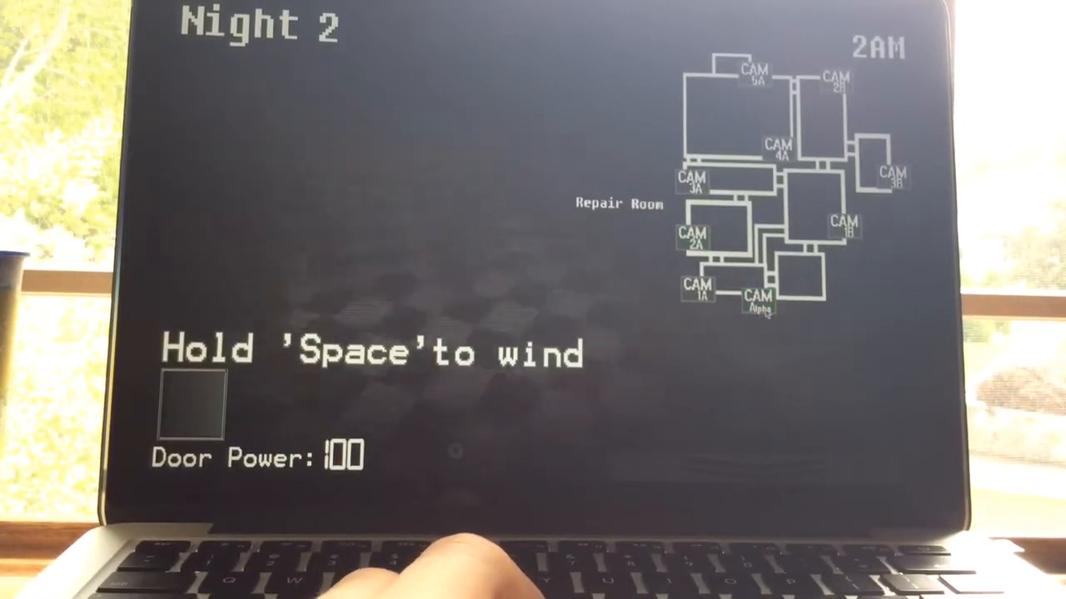
{"action": "left_click", "coordinate": [756, 300]}
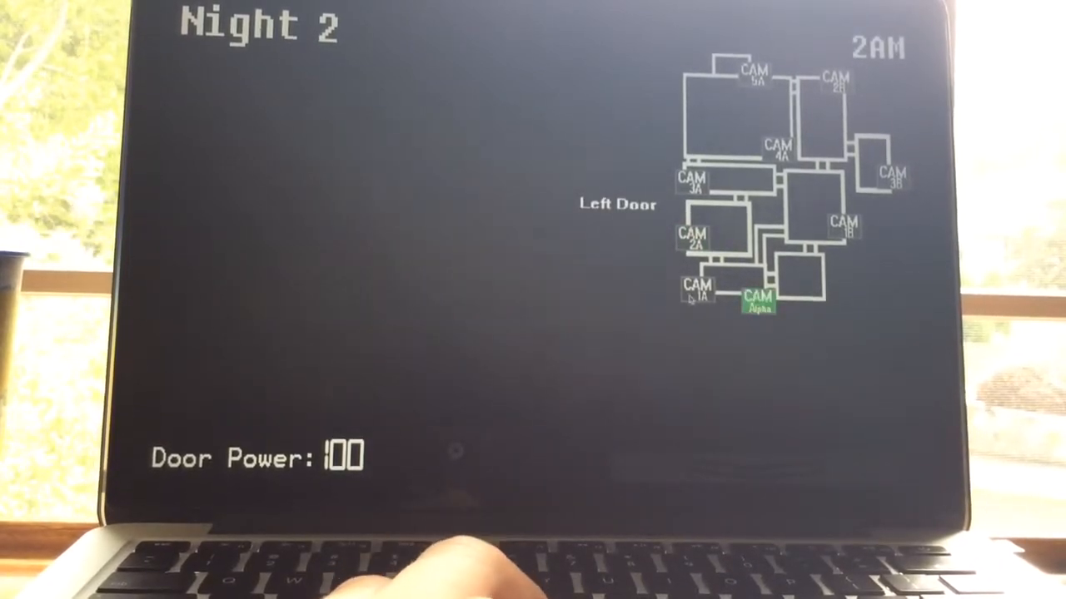
{"action": "left_click", "coordinate": [696, 290]}
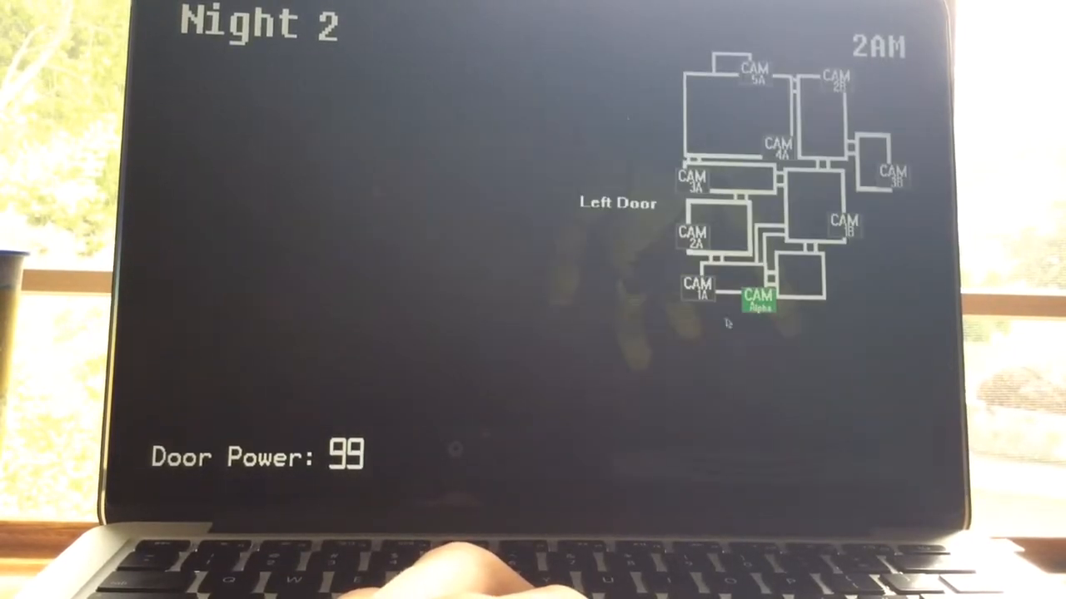
{"action": "left_click", "coordinate": [693, 236]}
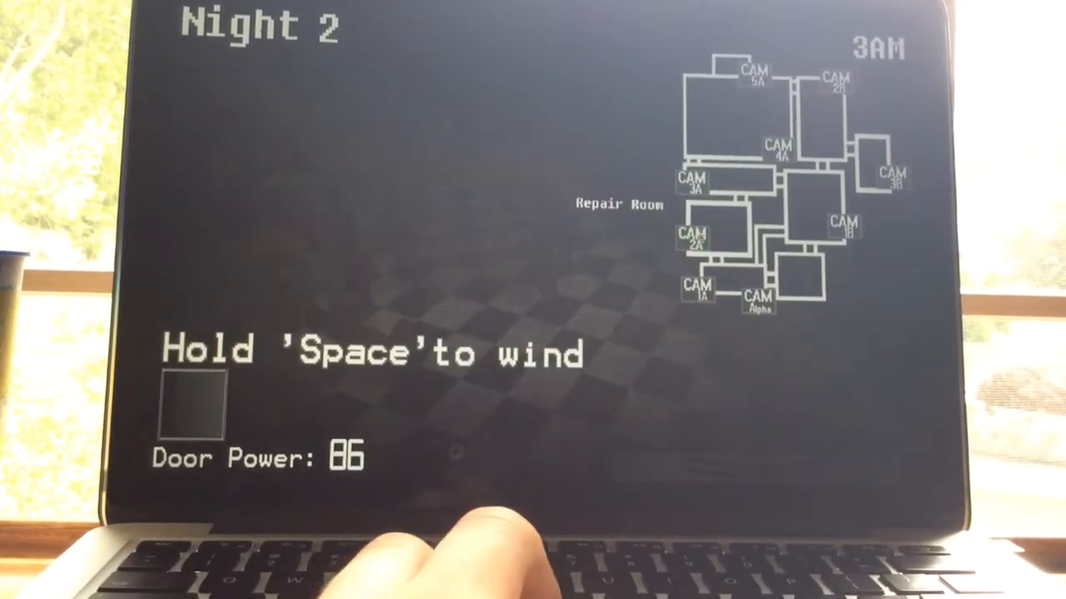
Cycle the Repair Room, Party Hall and Party Area feeds until 4AM, ending on Party Area.
{"action": "left_click", "coordinate": [693, 237]}
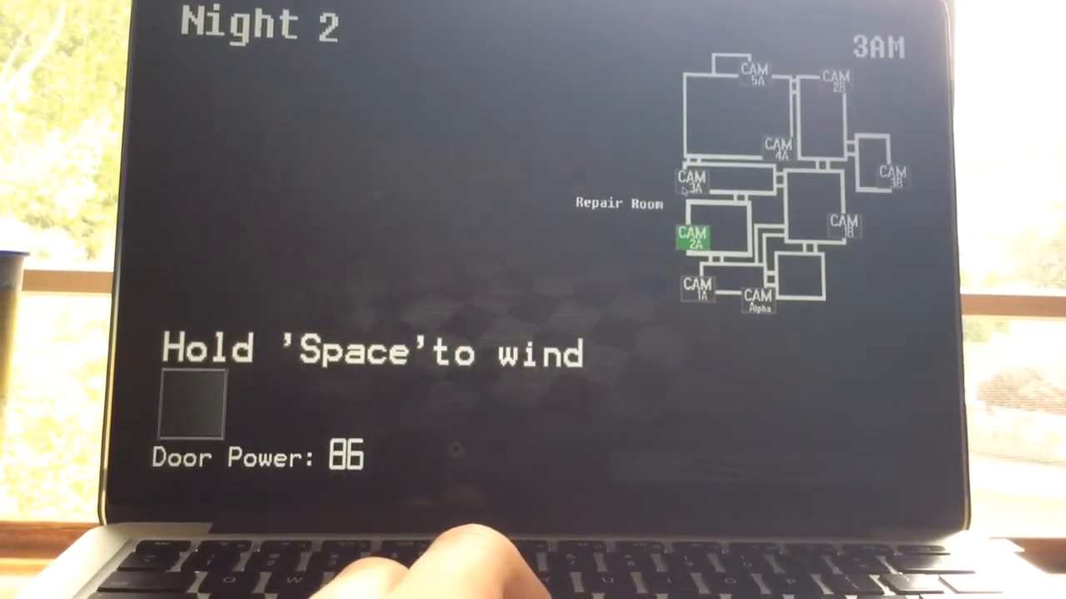
{"action": "left_click", "coordinate": [691, 180]}
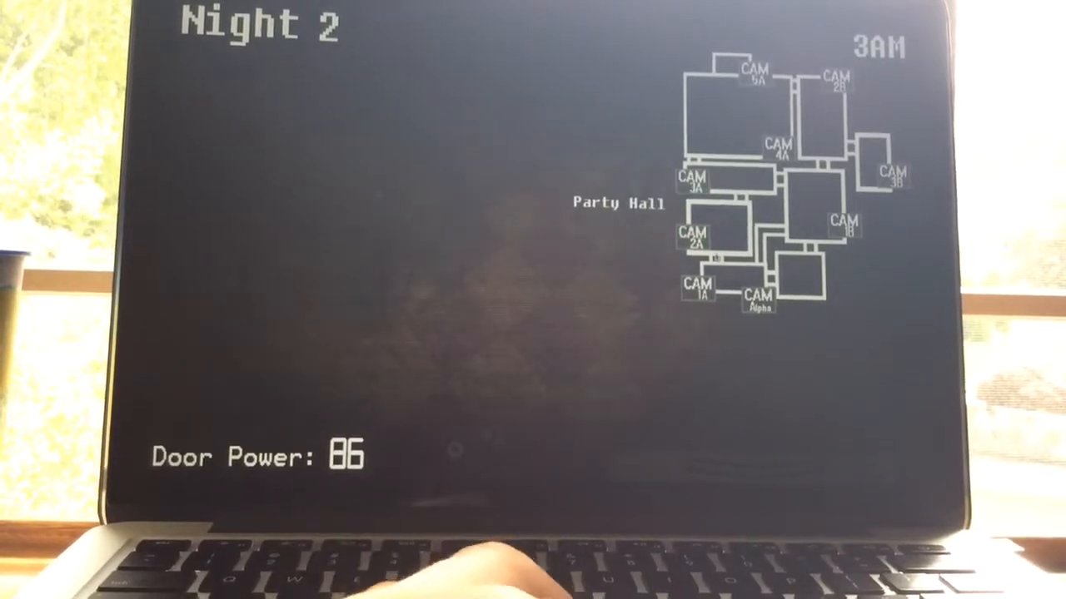
{"action": "left_click", "coordinate": [756, 301]}
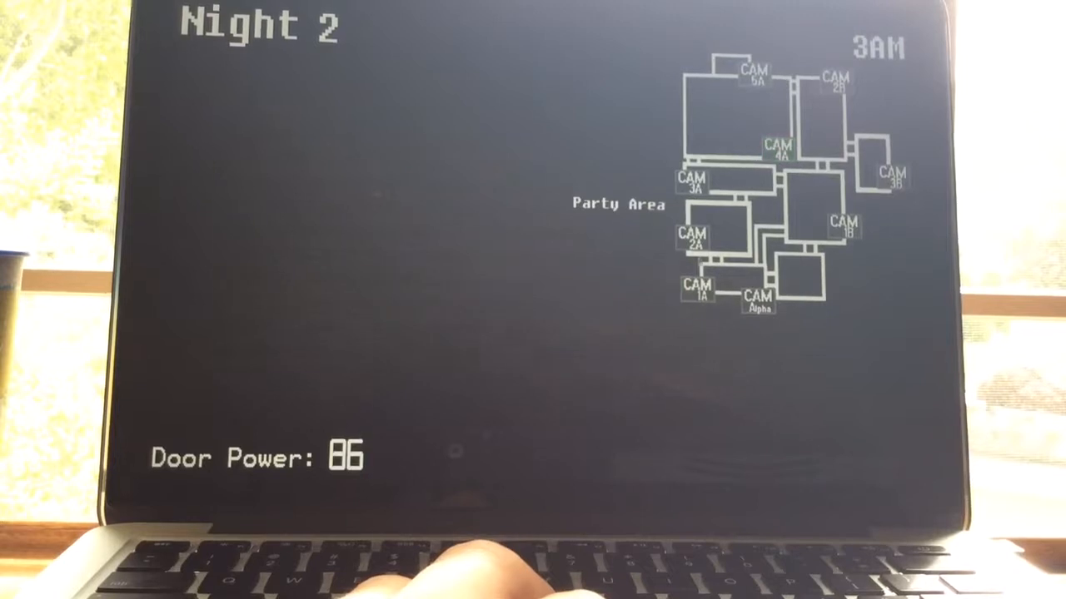
{"action": "left_click", "coordinate": [691, 236]}
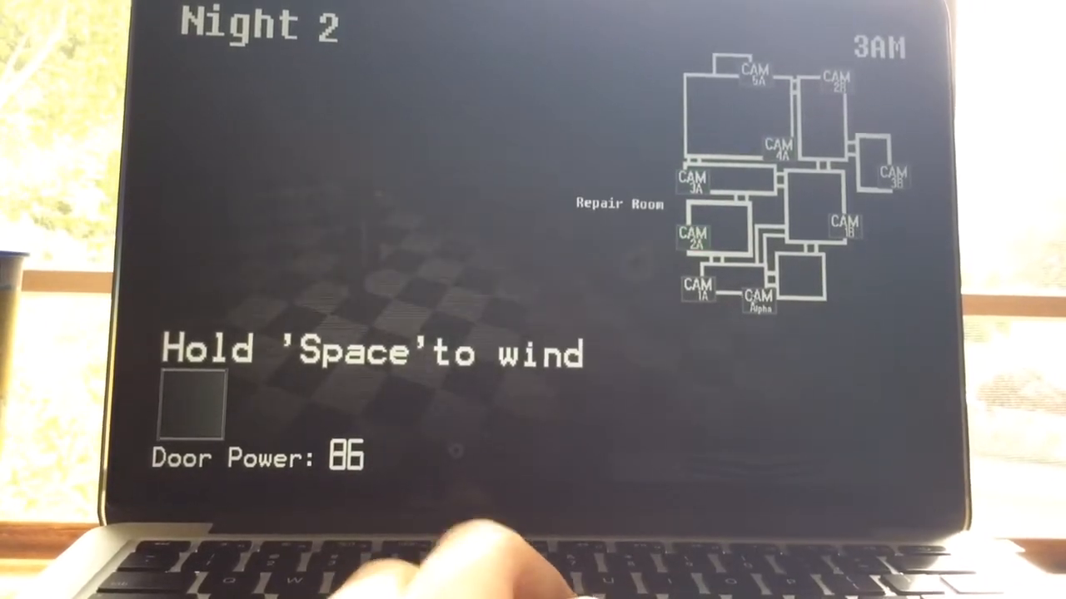
{"action": "left_click", "coordinate": [692, 236]}
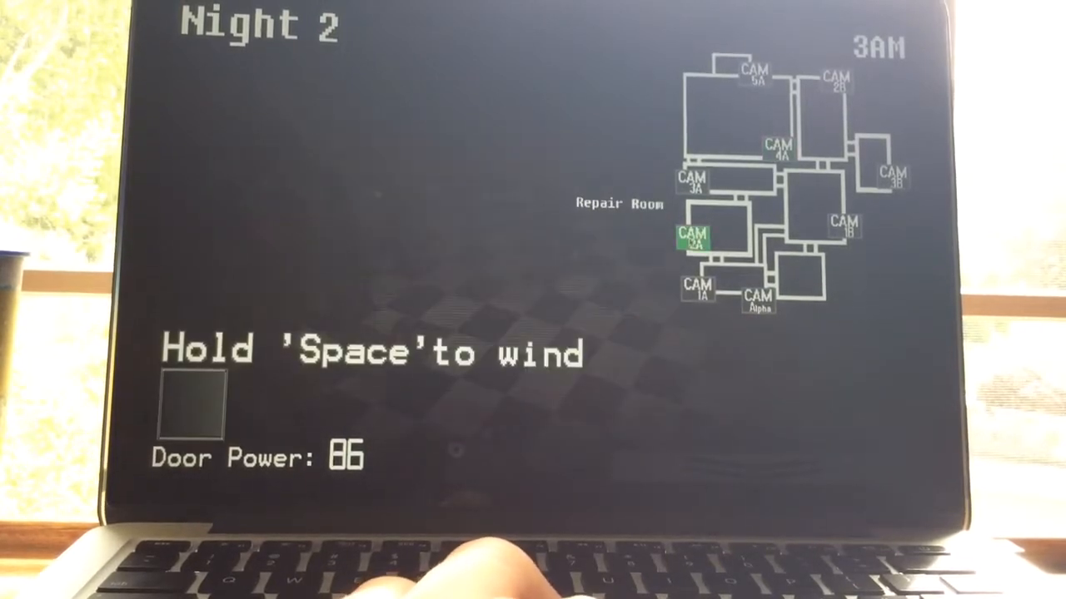
{"action": "left_click", "coordinate": [758, 301]}
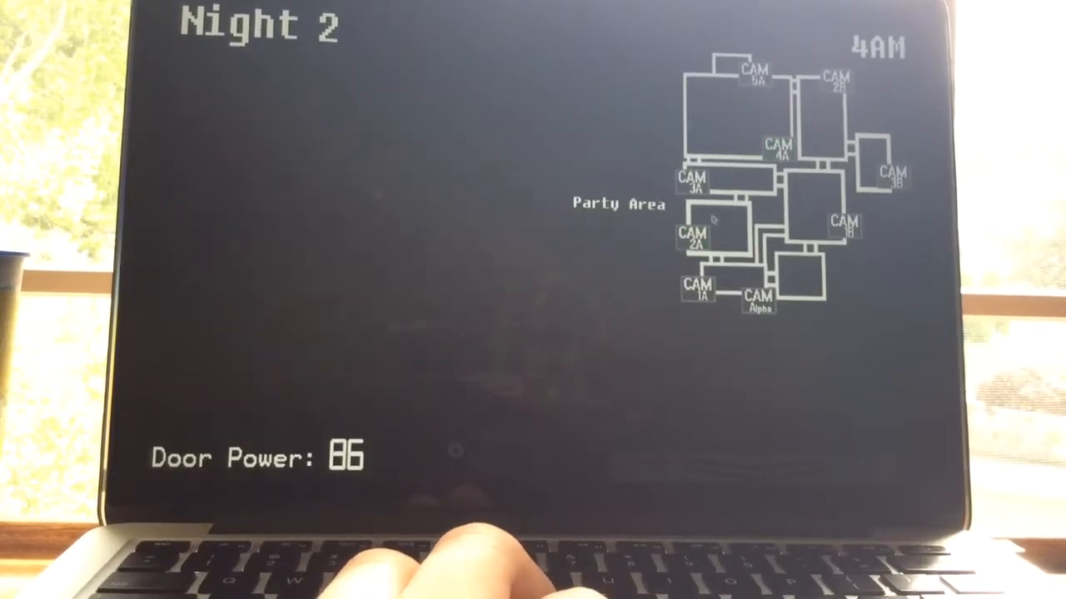
After the game over, continue from the title menu to restart Night 2 at 12AM.
{"action": "left_click", "coordinate": [756, 298]}
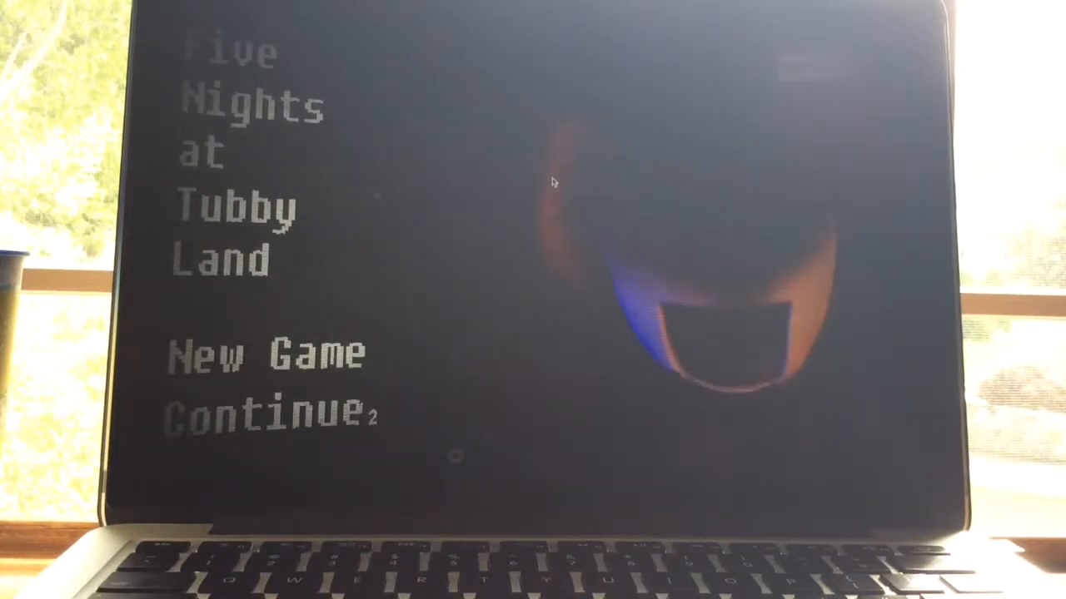
{"action": "left_click", "coordinate": [267, 417]}
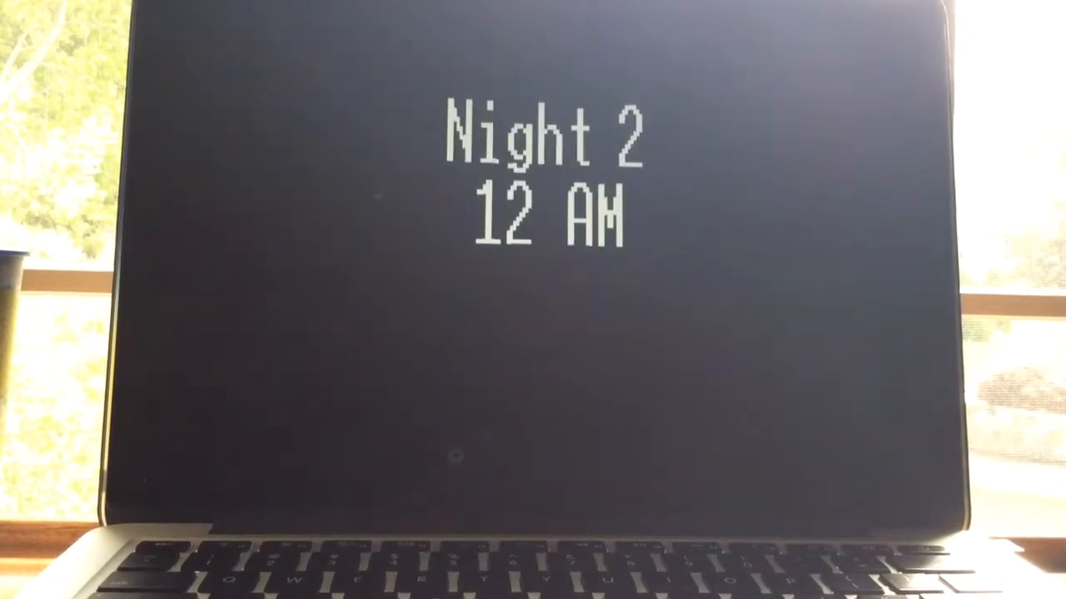